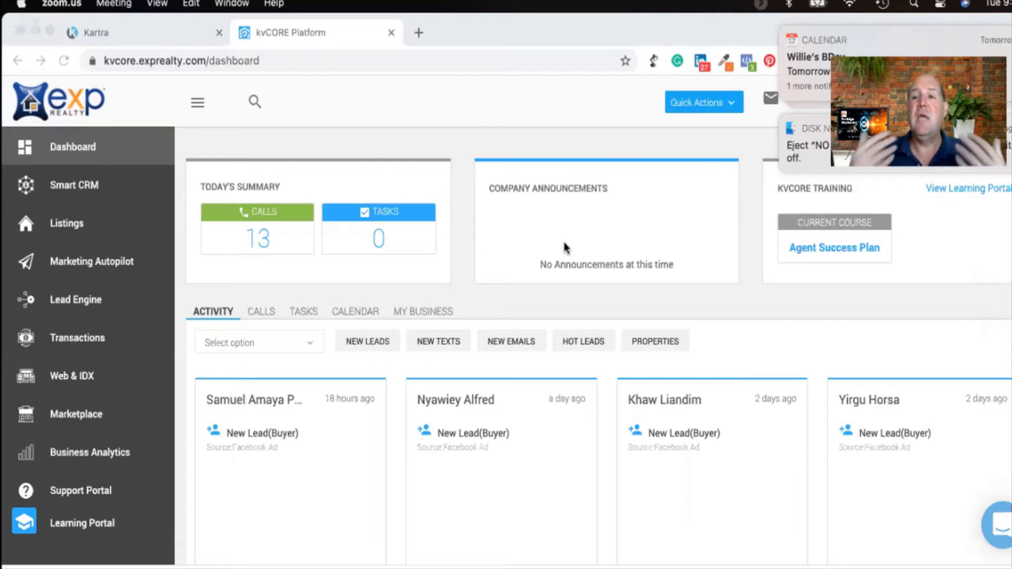
{"action": "mouse_move", "coordinate": [309, 380]}
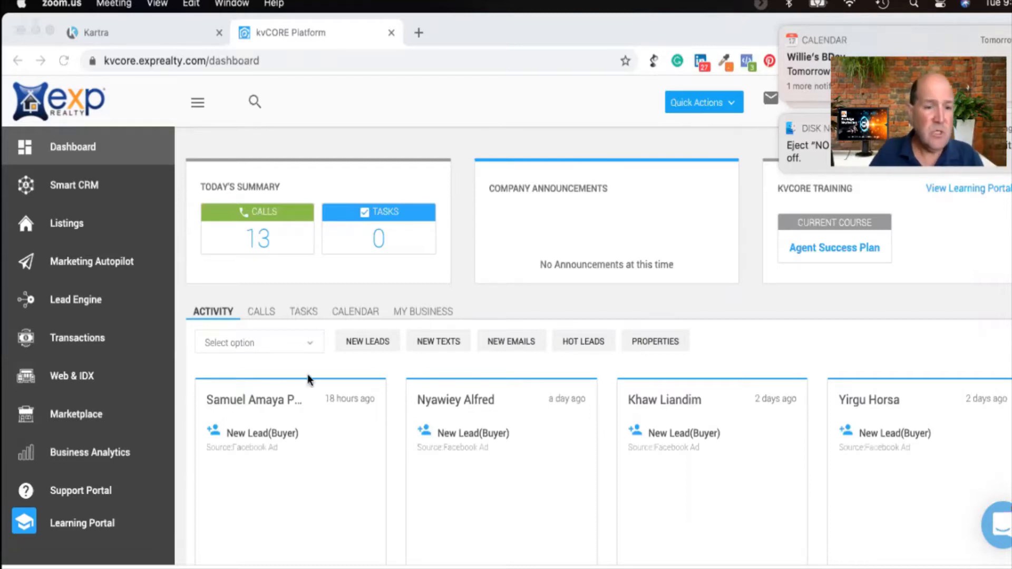
{"action": "mouse_move", "coordinate": [62, 421]}
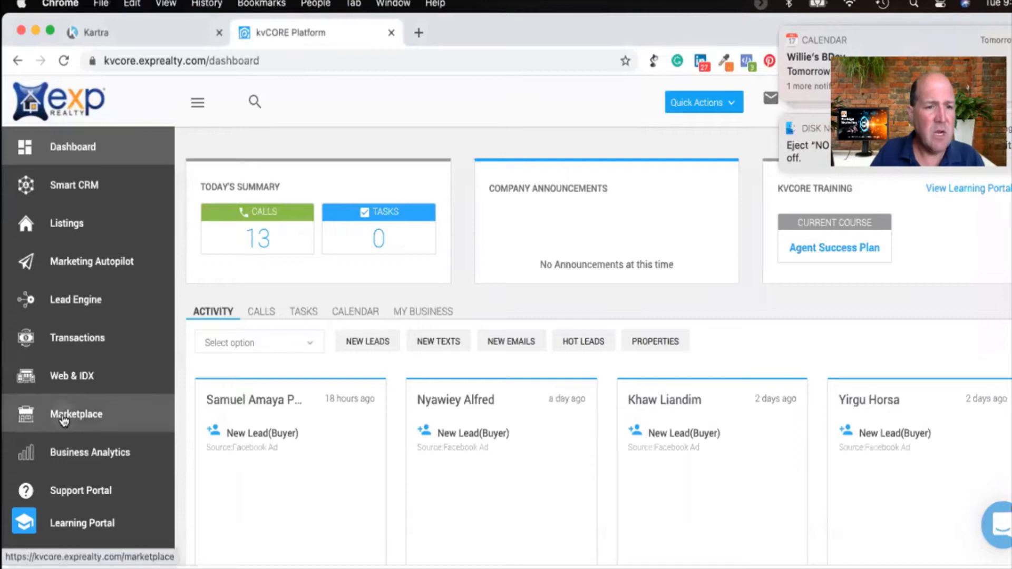
Open the kvCORE Marketplace and scroll down to the Api Nation Integrations card.
{"action": "left_click", "coordinate": [76, 414]}
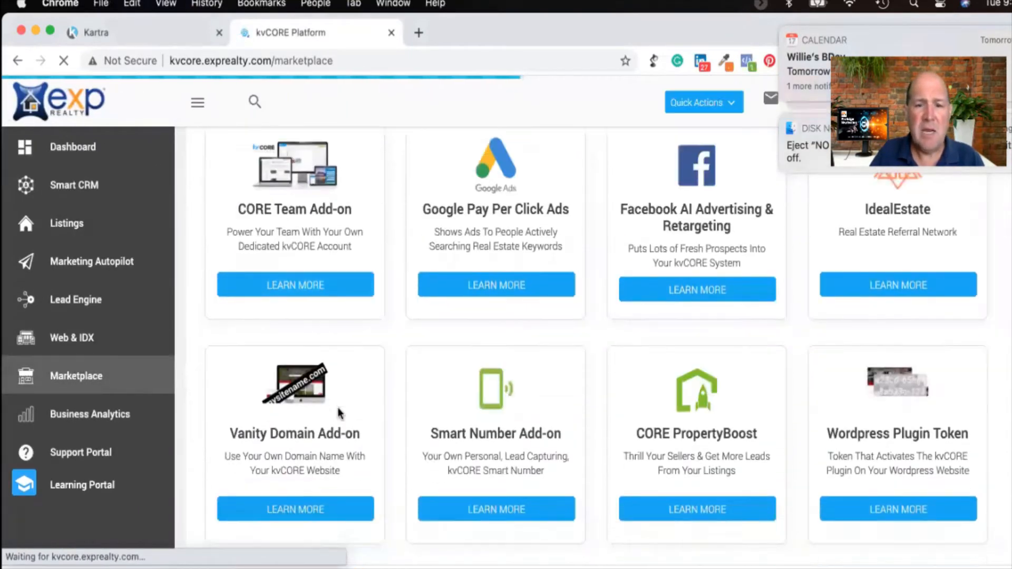
{"action": "scroll", "scroll_direction": "down", "scroll_amount": 3}
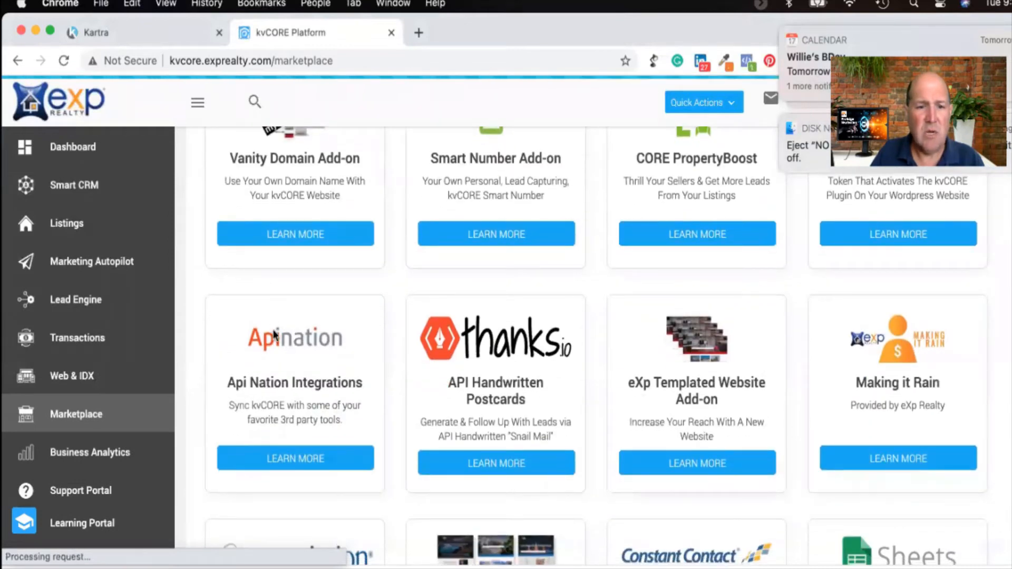
Add Api Nation to kvCORE and browse its catalogue of syncable apps.
{"action": "left_click", "coordinate": [295, 457]}
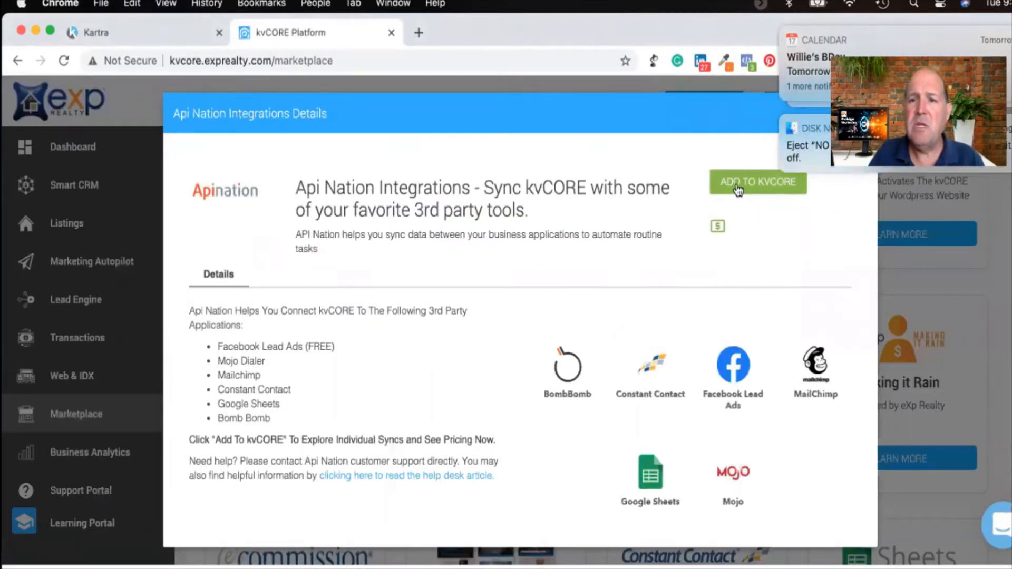
{"action": "left_click", "coordinate": [758, 183]}
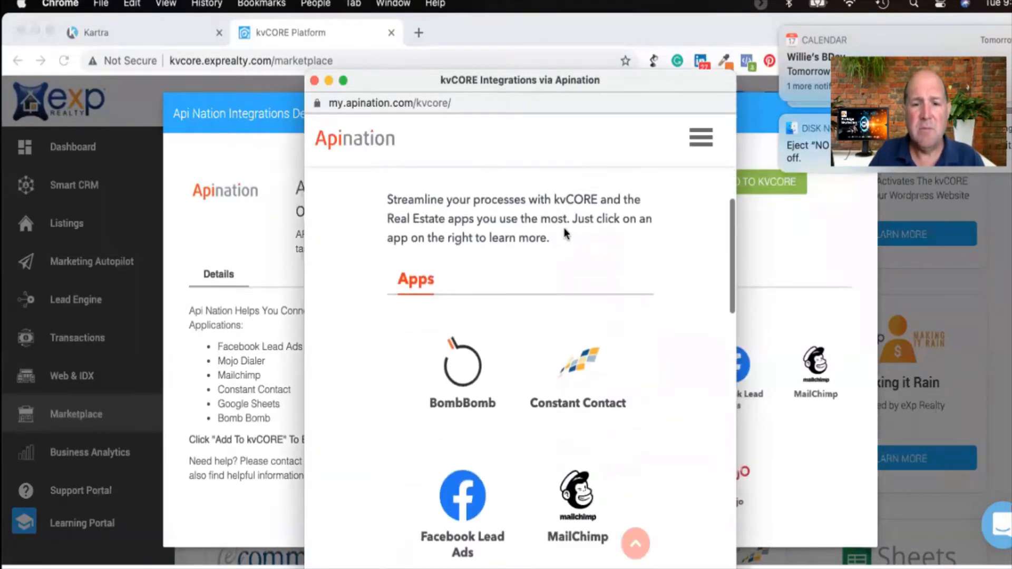
{"action": "scroll", "scroll_direction": "down", "scroll_amount": 3}
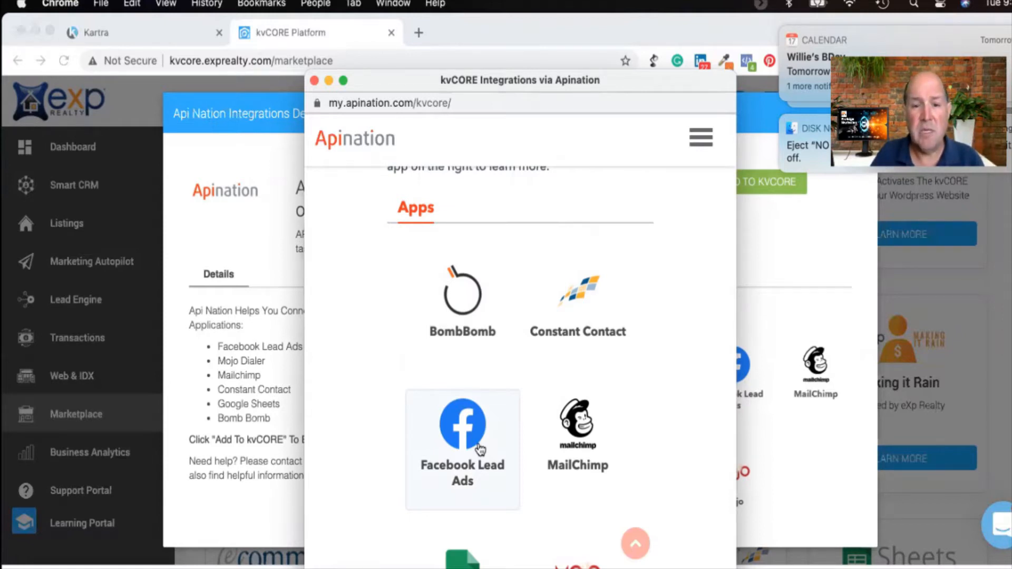
Choose Facebook Lead Ads and enter the kvCORE username and password.
{"action": "left_click", "coordinate": [462, 424]}
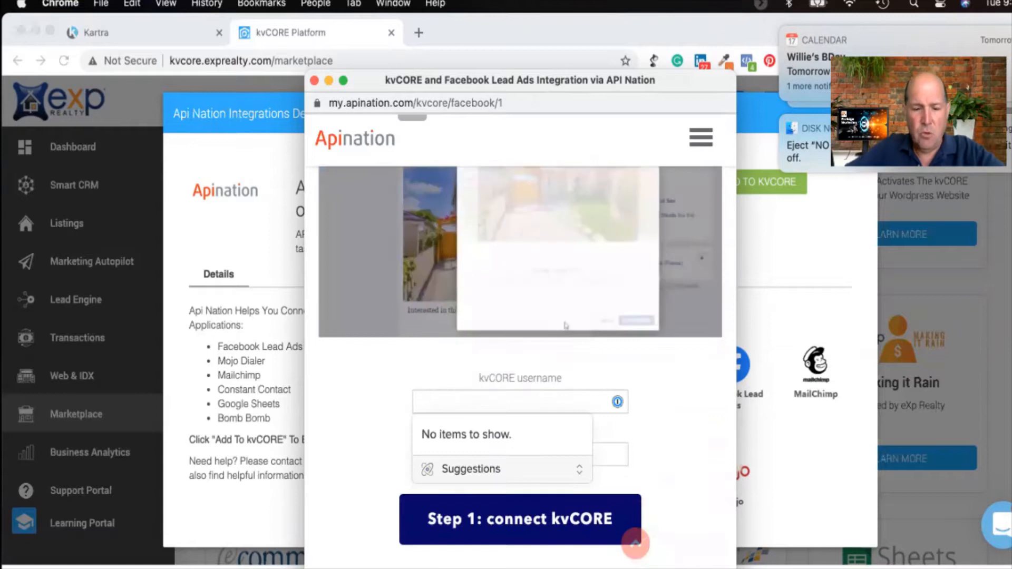
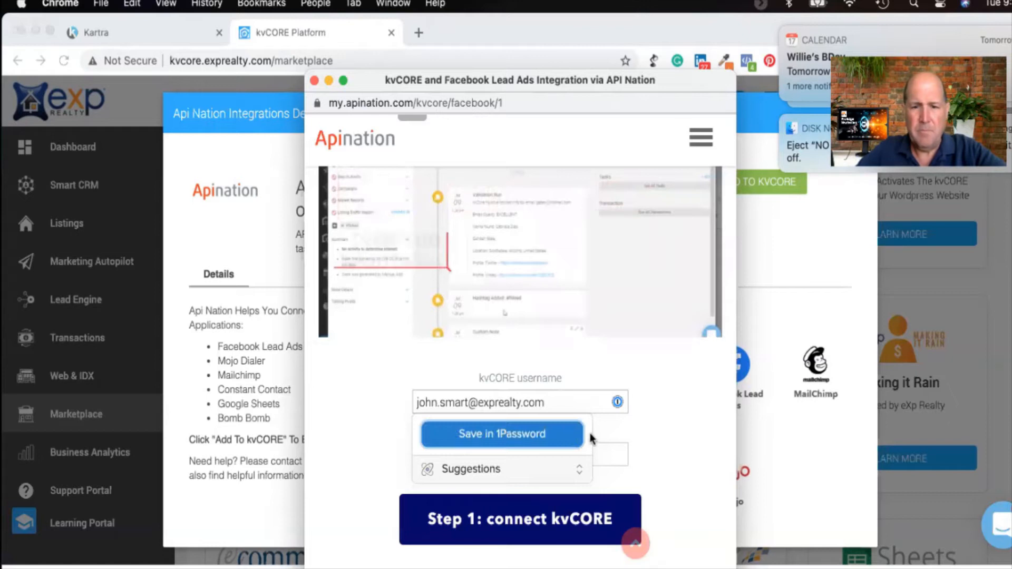
{"action": "type", "text": "••"}
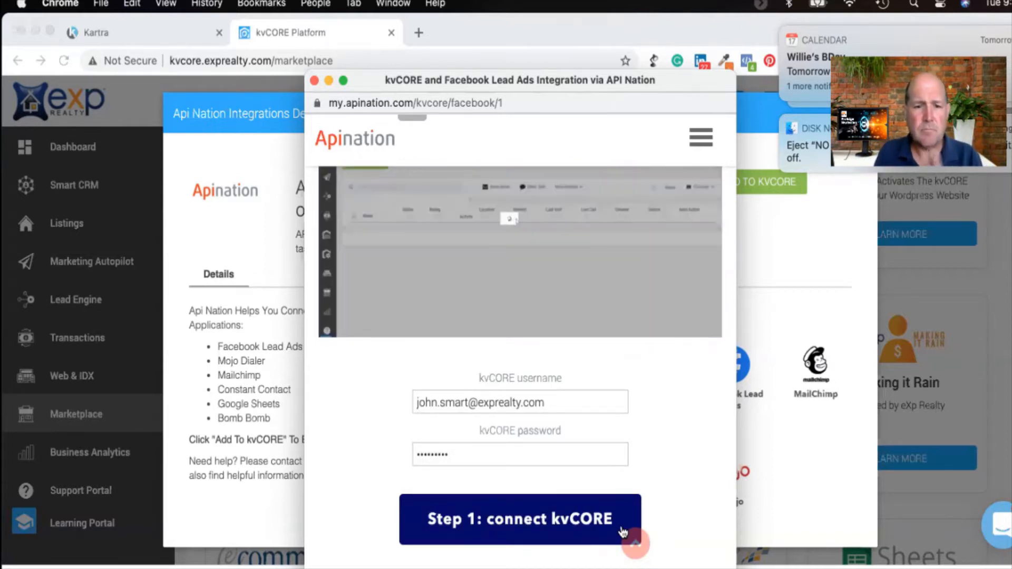
Connect kvCORE and continue with the already-connected Facebook Lead Ads account.
{"action": "left_click", "coordinate": [520, 518]}
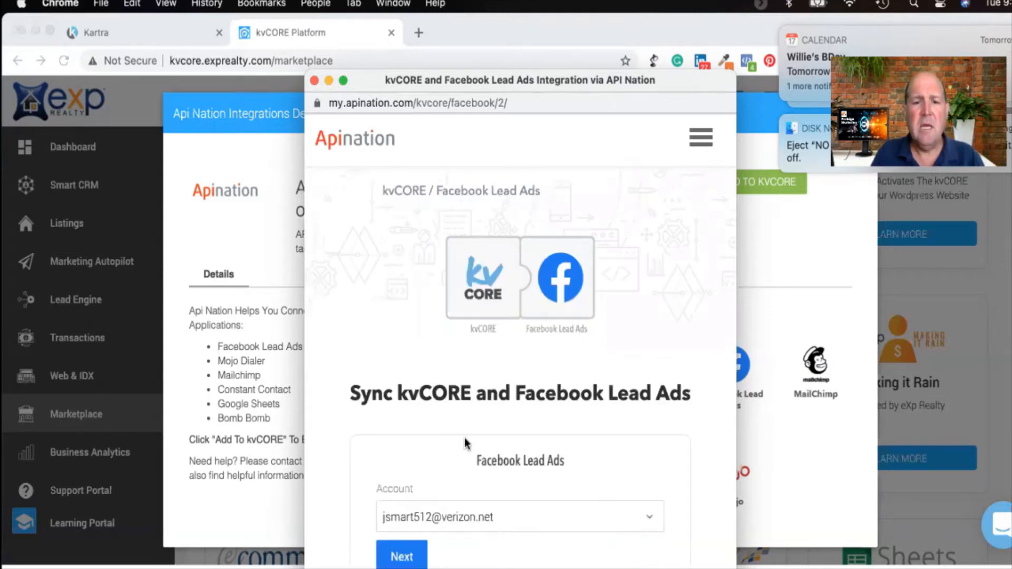
{"action": "scroll", "scroll_direction": "down", "scroll_amount": 3}
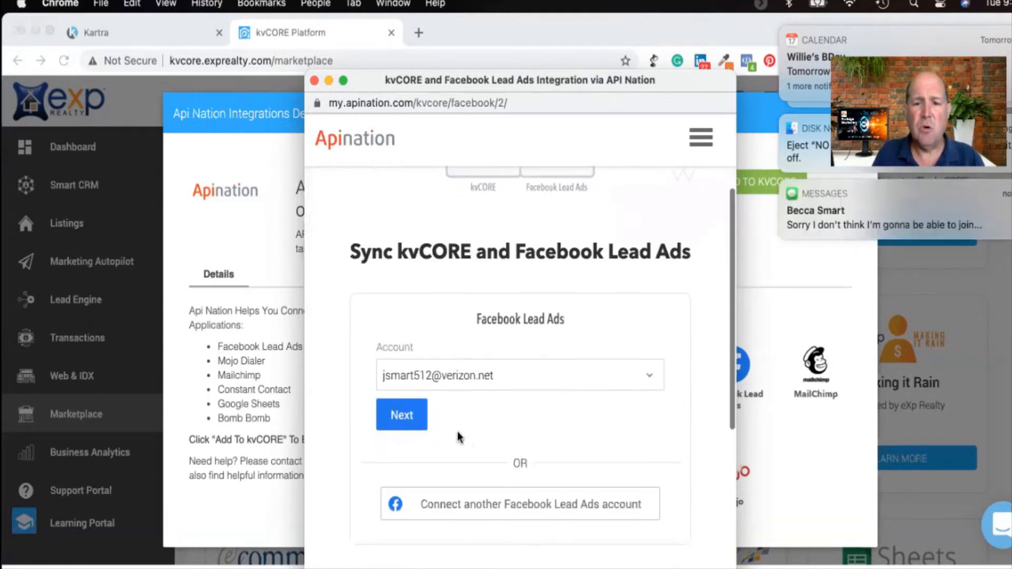
{"action": "mouse_move", "coordinate": [441, 378]}
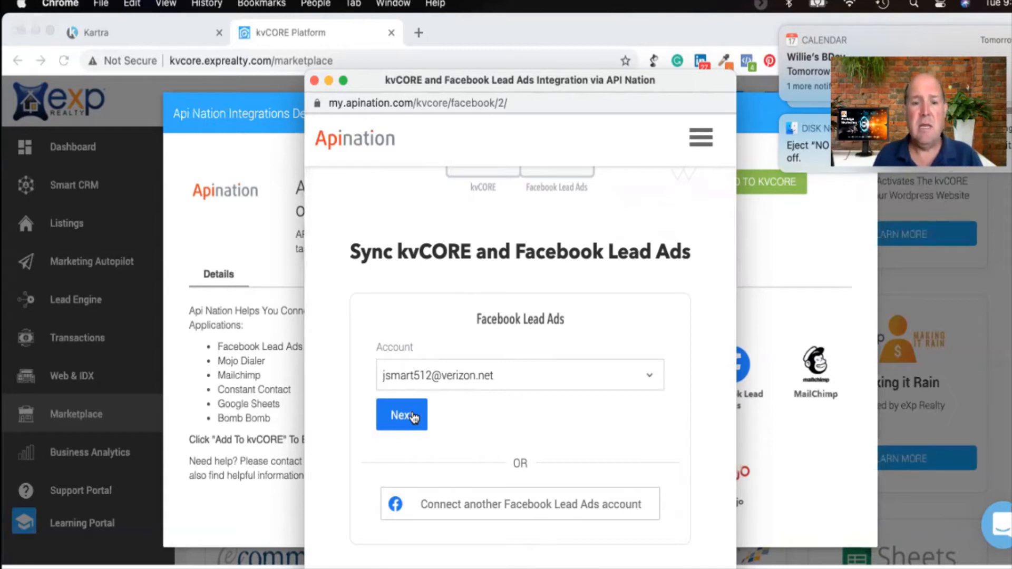
{"action": "left_click", "coordinate": [401, 414]}
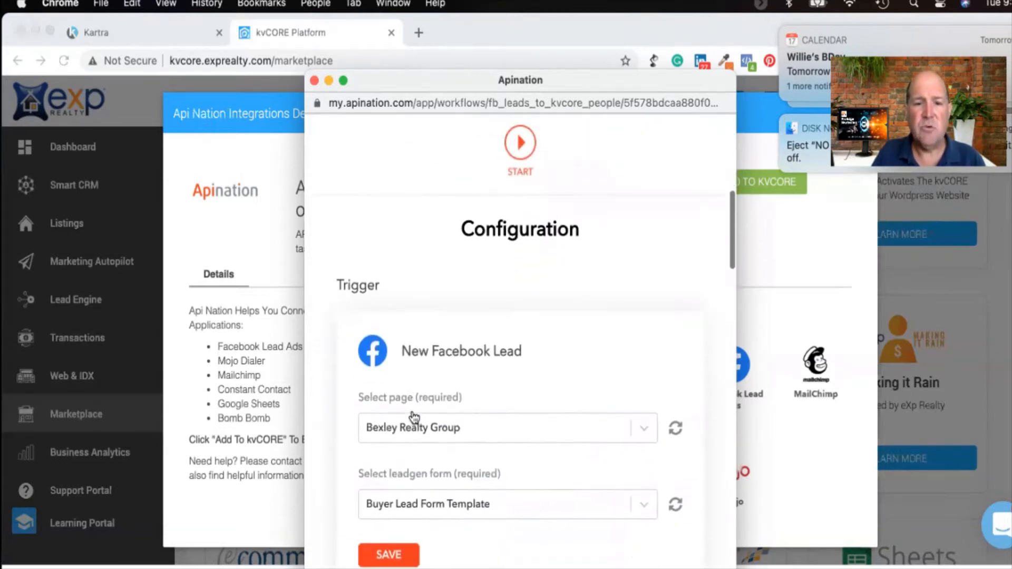
Set the trigger page to ProEdge Realty Group and form to Seller Lead Form, then save.
{"action": "scroll", "scroll_direction": "down", "scroll_amount": 3}
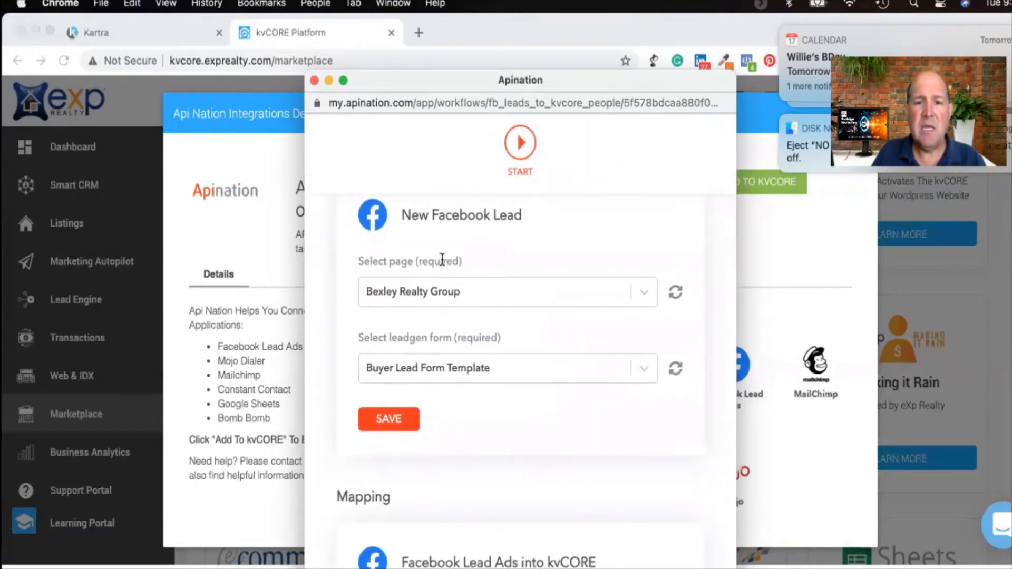
{"action": "left_click", "coordinate": [507, 291]}
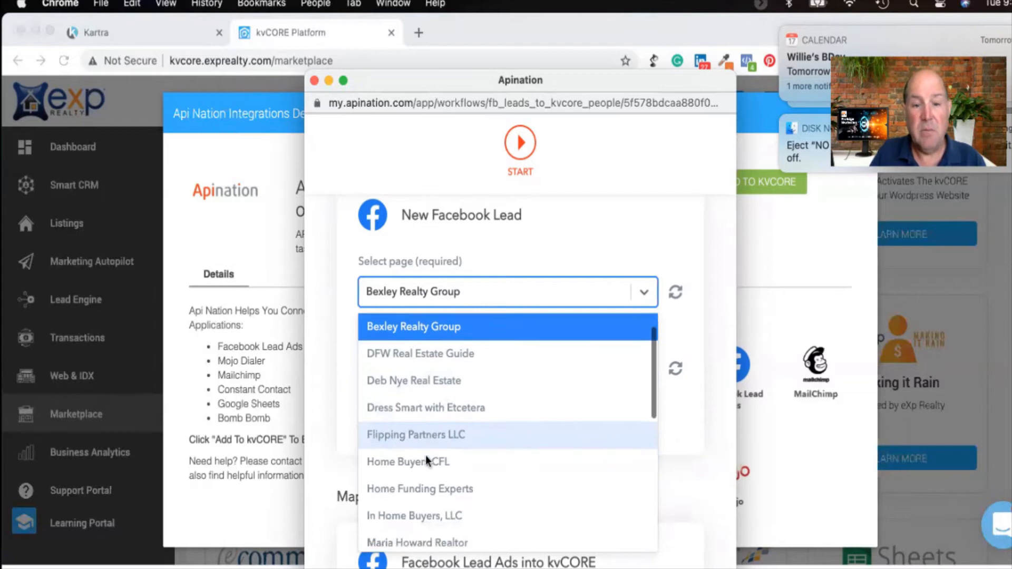
{"action": "scroll", "scroll_direction": "down", "scroll_amount": 3}
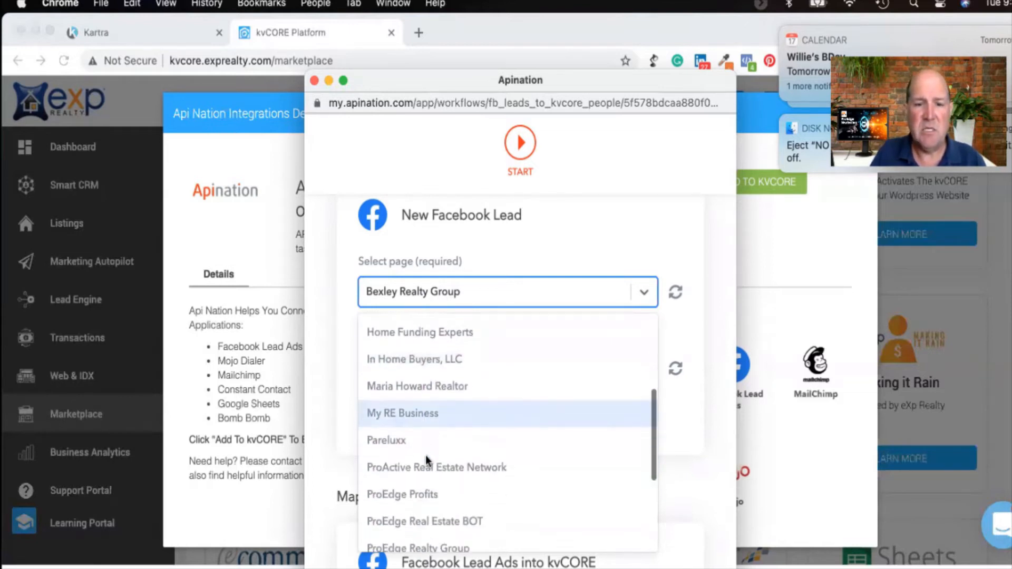
{"action": "scroll", "scroll_direction": "down", "scroll_amount": 3}
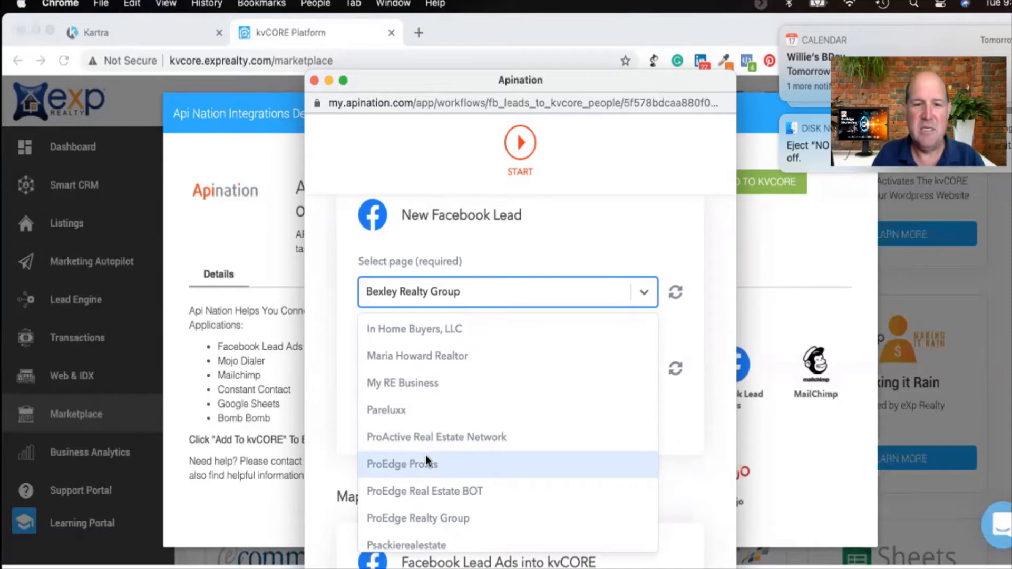
{"action": "mouse_move", "coordinate": [434, 495]}
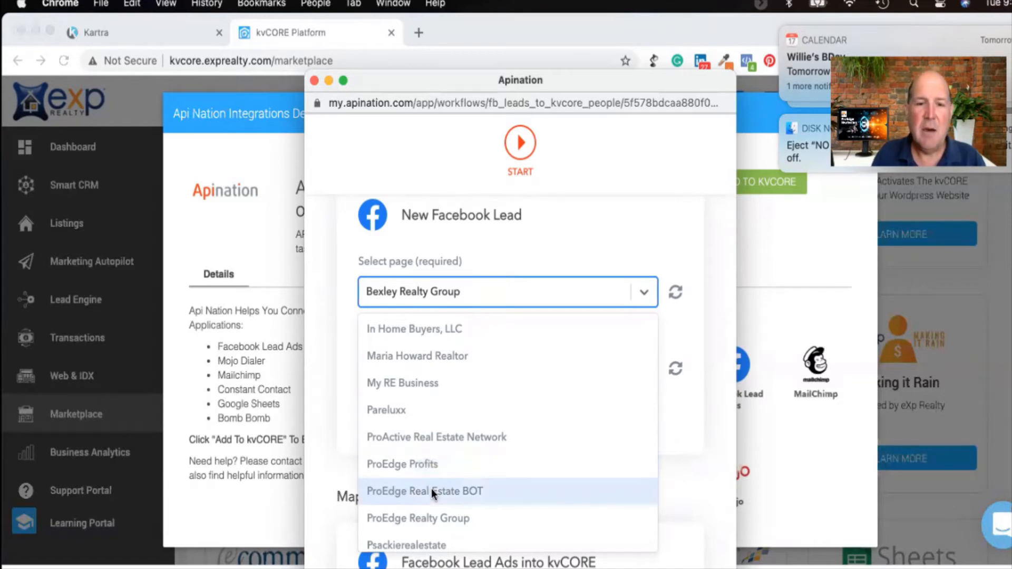
{"action": "mouse_move", "coordinate": [441, 464]}
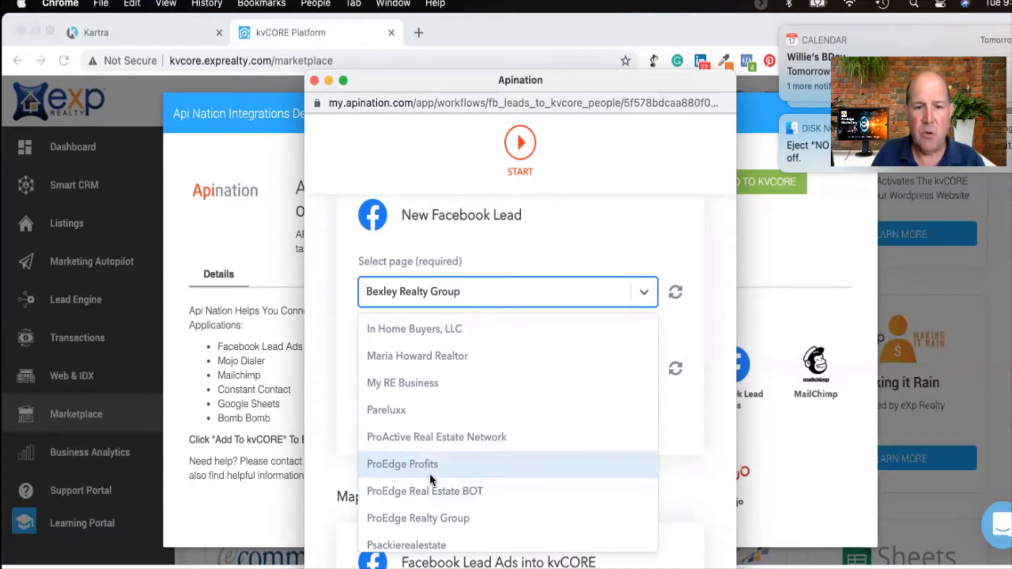
{"action": "left_click", "coordinate": [418, 518]}
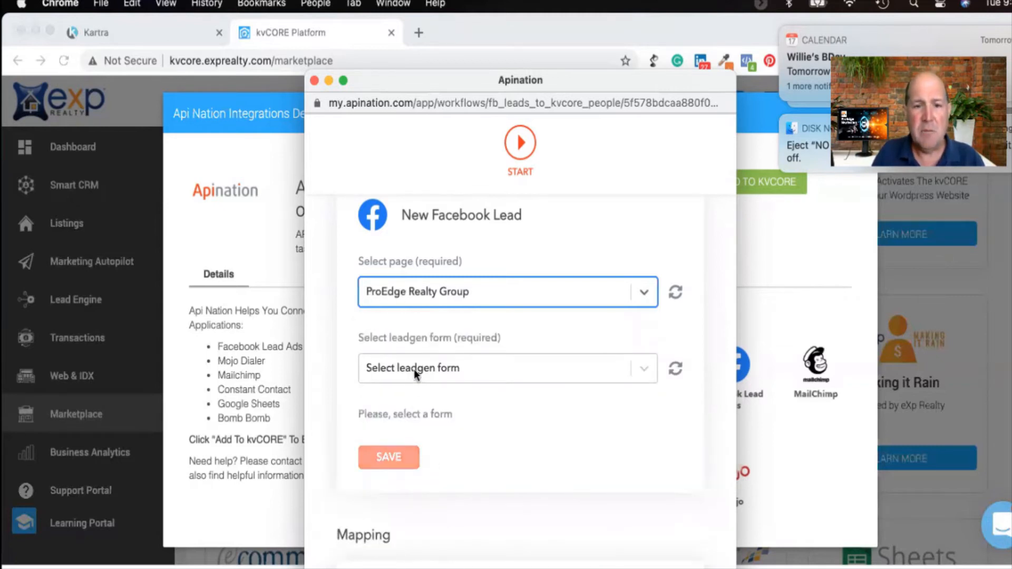
{"action": "left_click", "coordinate": [507, 369]}
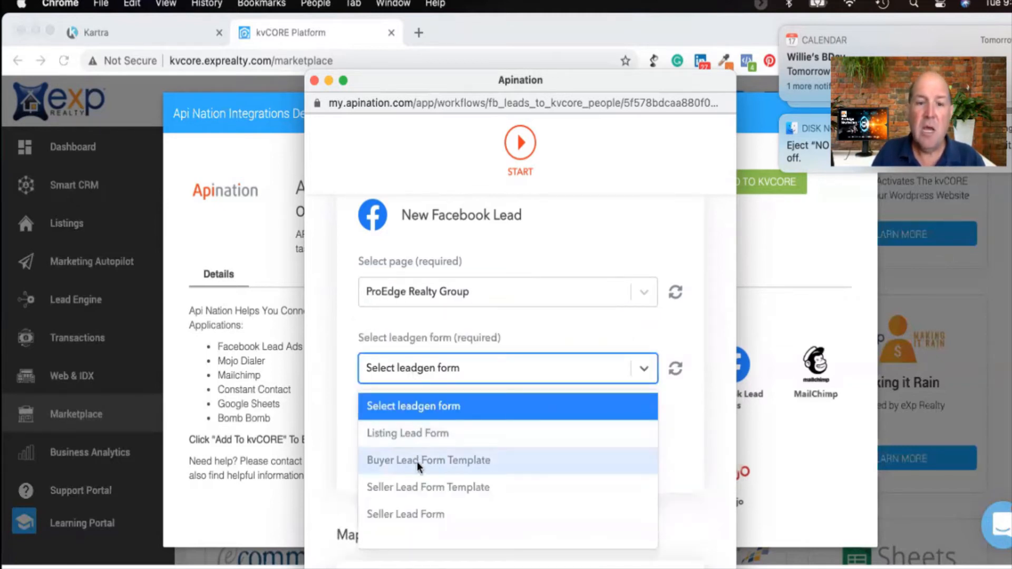
{"action": "mouse_move", "coordinate": [421, 489]}
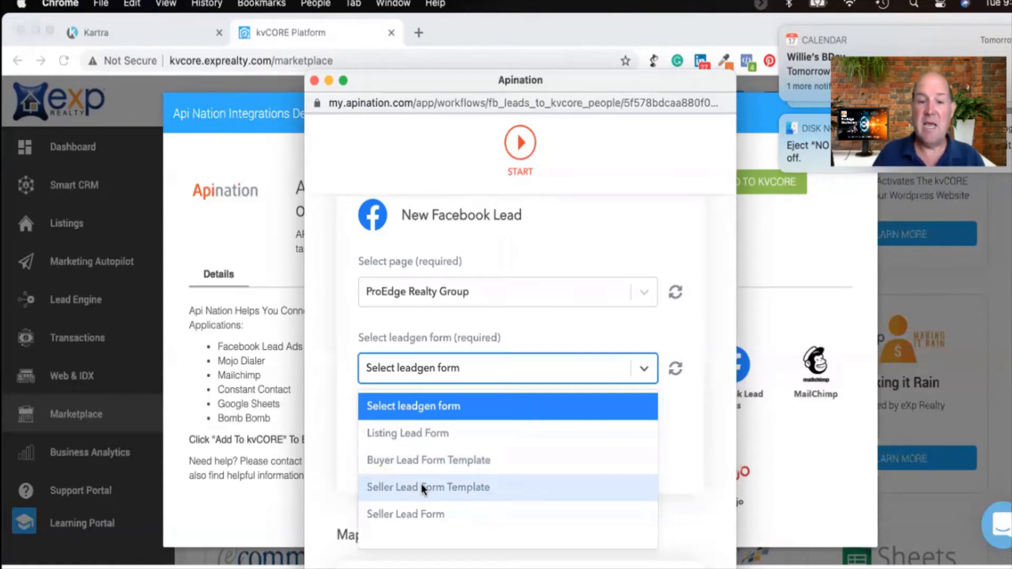
{"action": "mouse_move", "coordinate": [406, 493]}
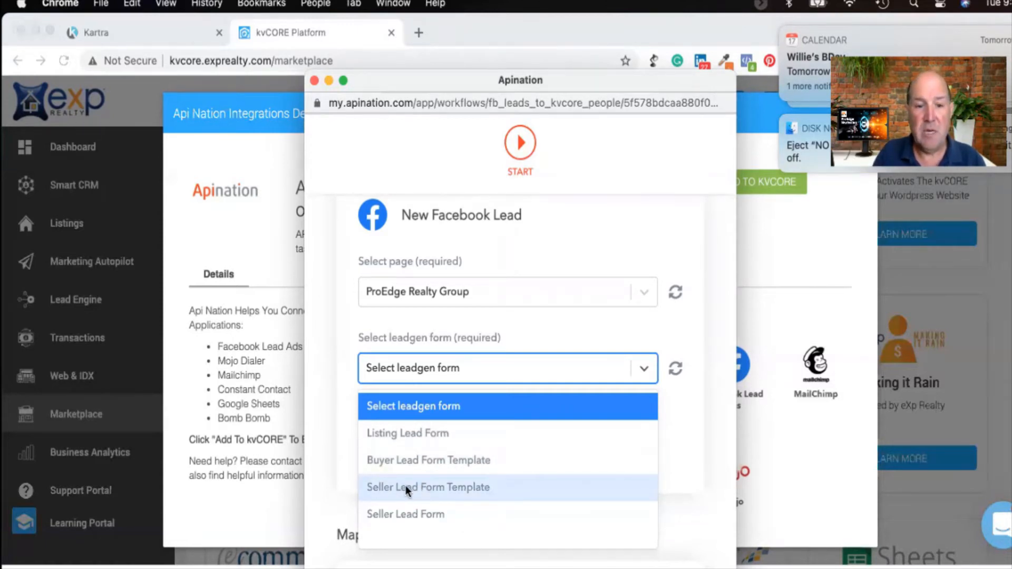
{"action": "mouse_move", "coordinate": [405, 514]}
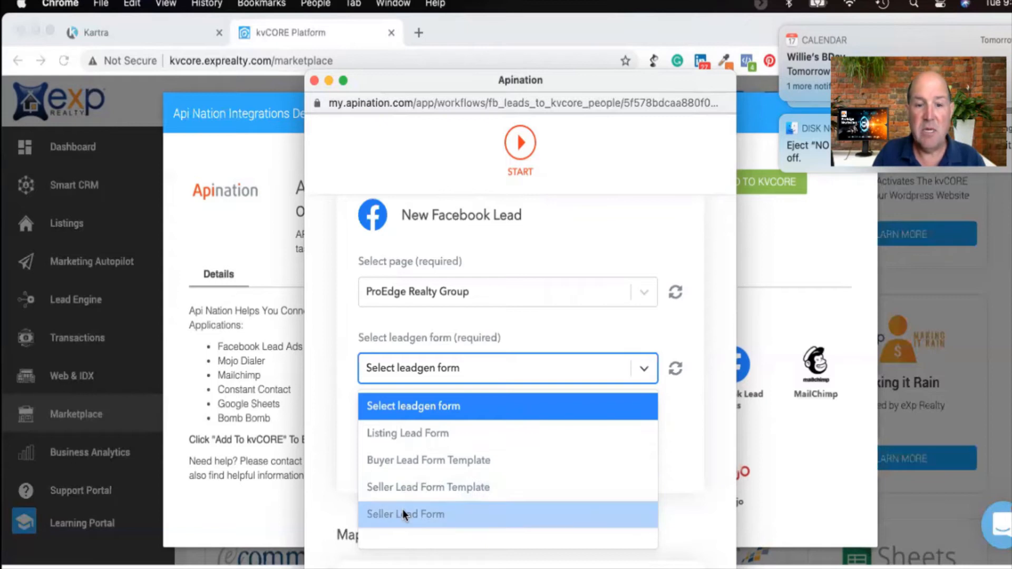
{"action": "left_click", "coordinate": [405, 514]}
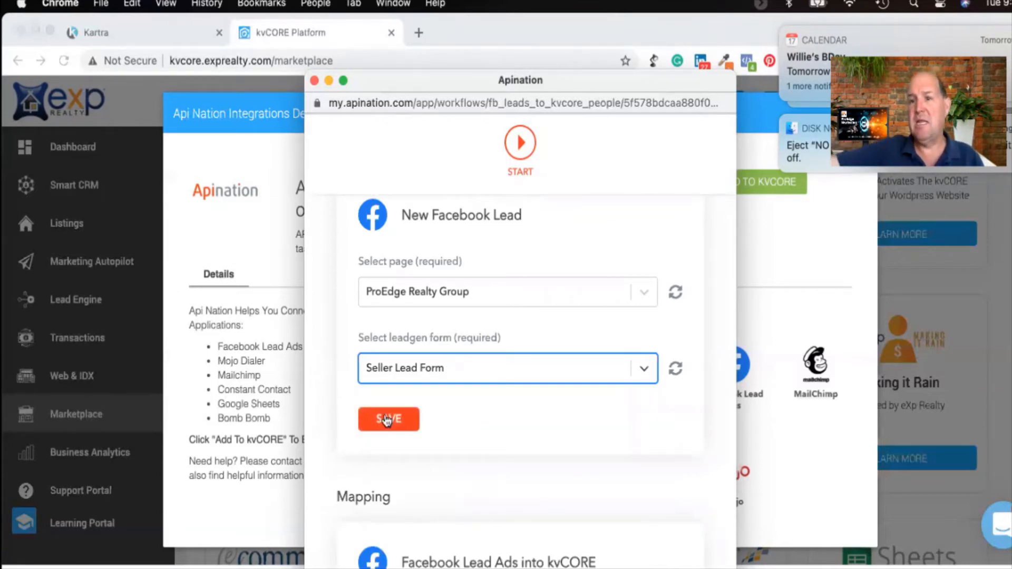
{"action": "left_click", "coordinate": [388, 419]}
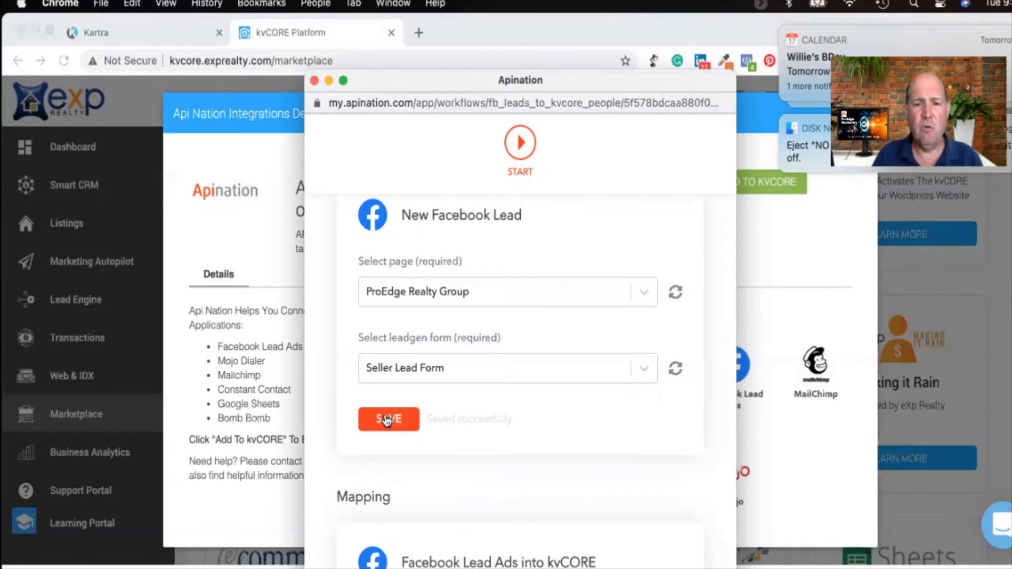
Map Facebook Phone number to the kvCORE Phone field and start the workflow.
{"action": "scroll", "scroll_direction": "down", "scroll_amount": 3}
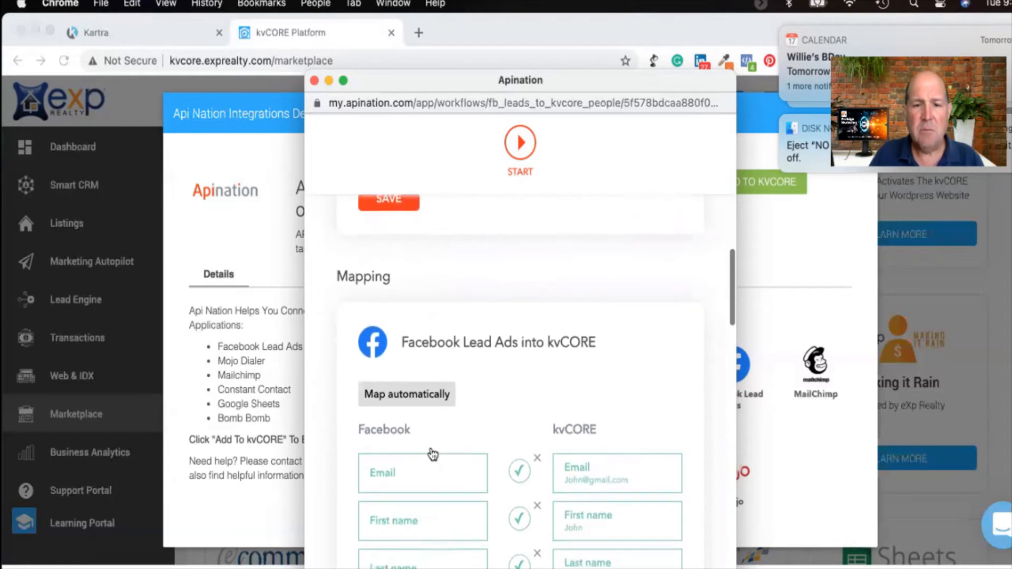
{"action": "scroll", "scroll_direction": "down", "scroll_amount": 3}
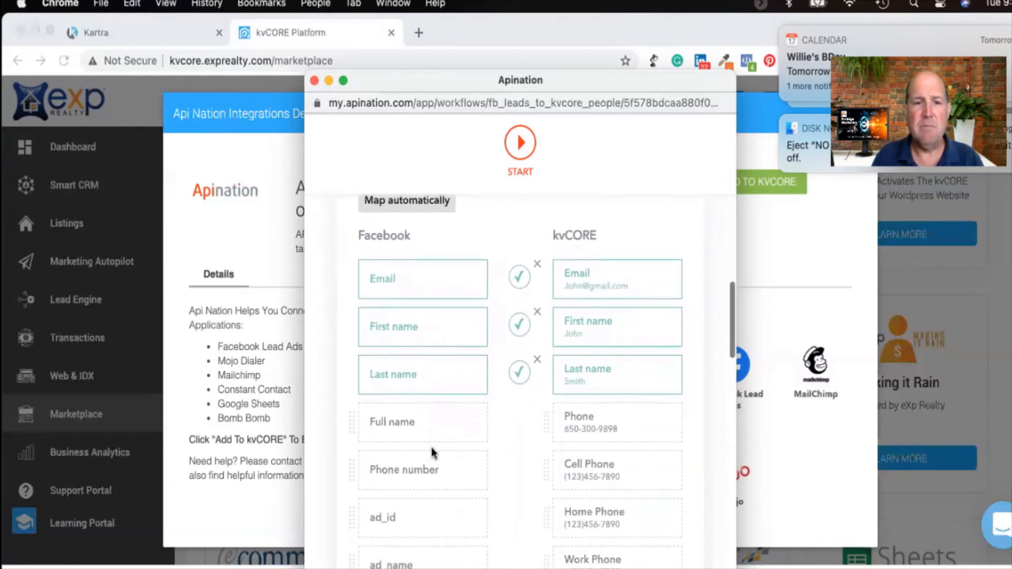
{"action": "mouse_move", "coordinate": [393, 258]}
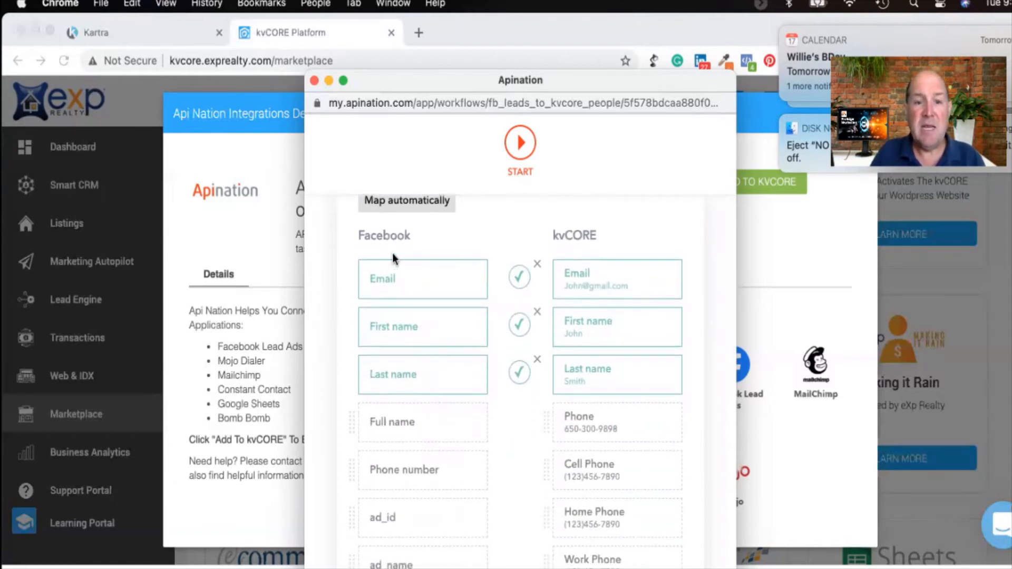
{"action": "mouse_move", "coordinate": [414, 326]}
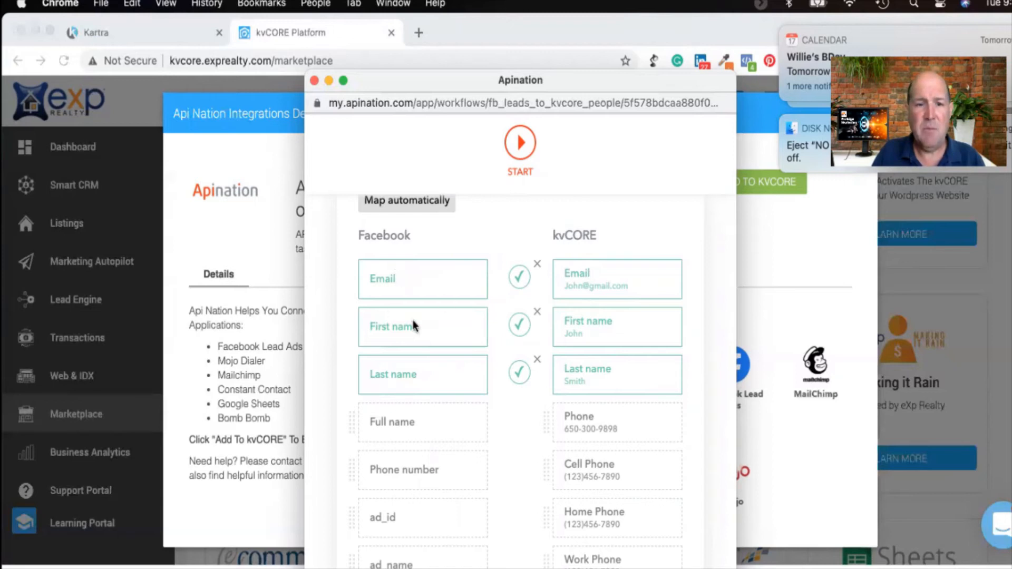
{"action": "mouse_move", "coordinate": [418, 464]}
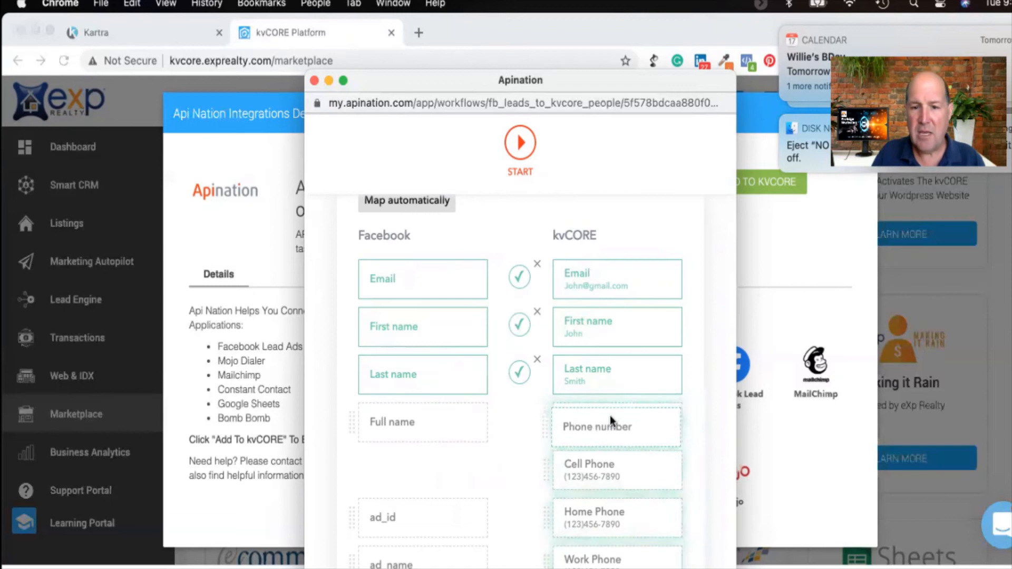
{"action": "scroll", "scroll_direction": "down", "scroll_amount": 3}
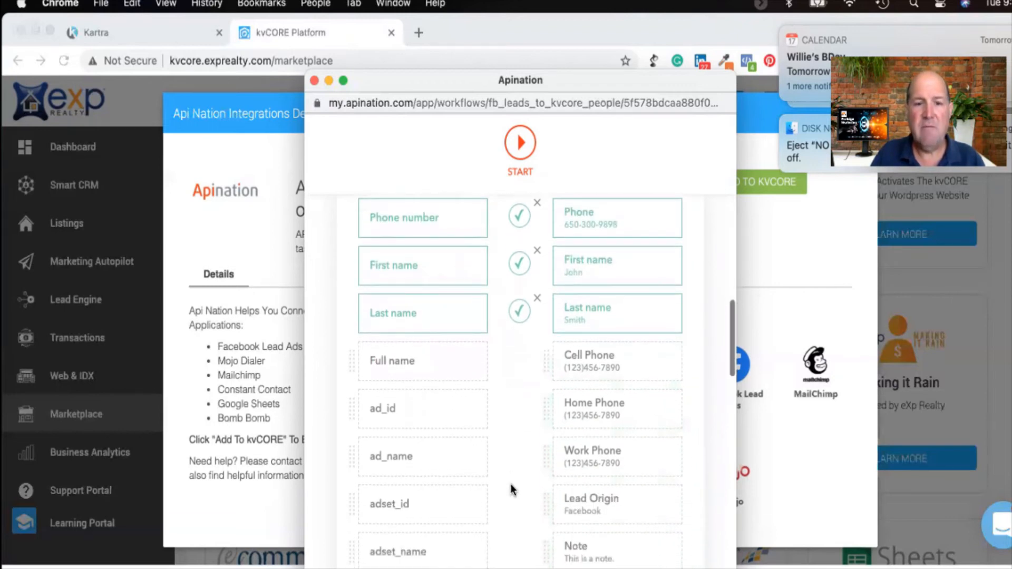
{"action": "scroll", "scroll_direction": "down", "scroll_amount": 3}
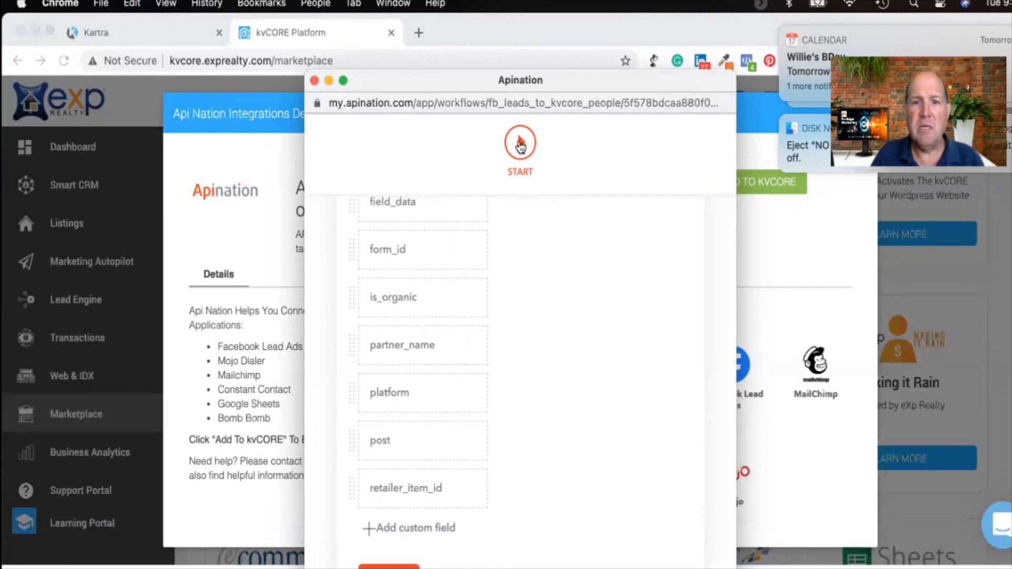
{"action": "left_click", "coordinate": [520, 143]}
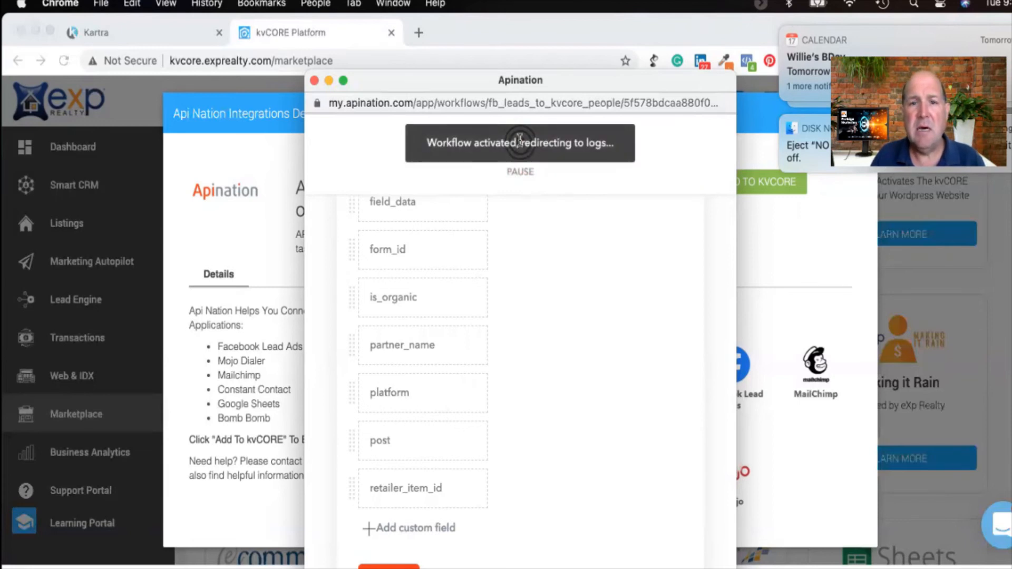